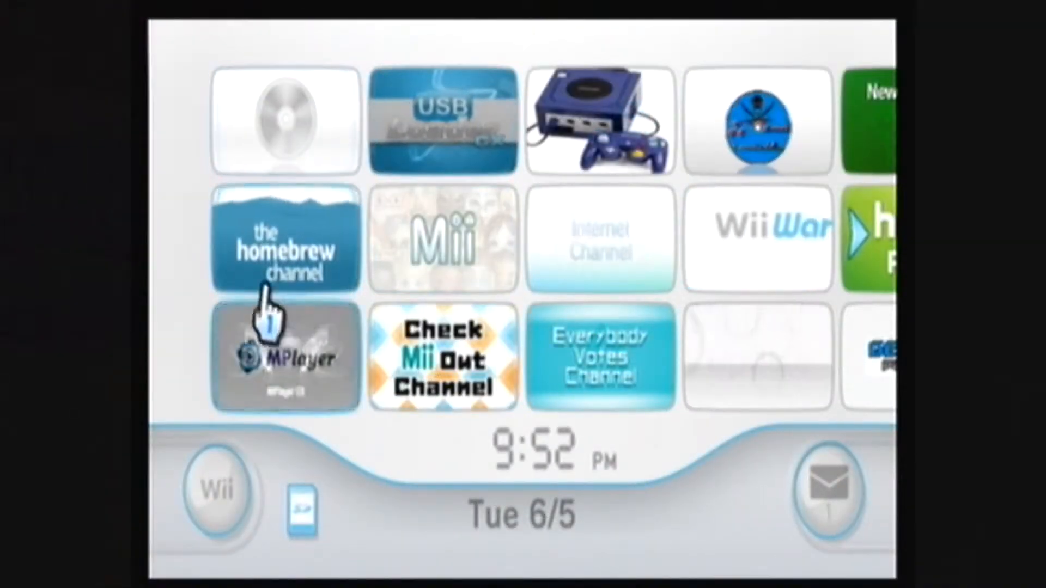
Start the Homebrew Channel from the Wii Menu and open the WiiSX entry's details.
left_click(286, 240)
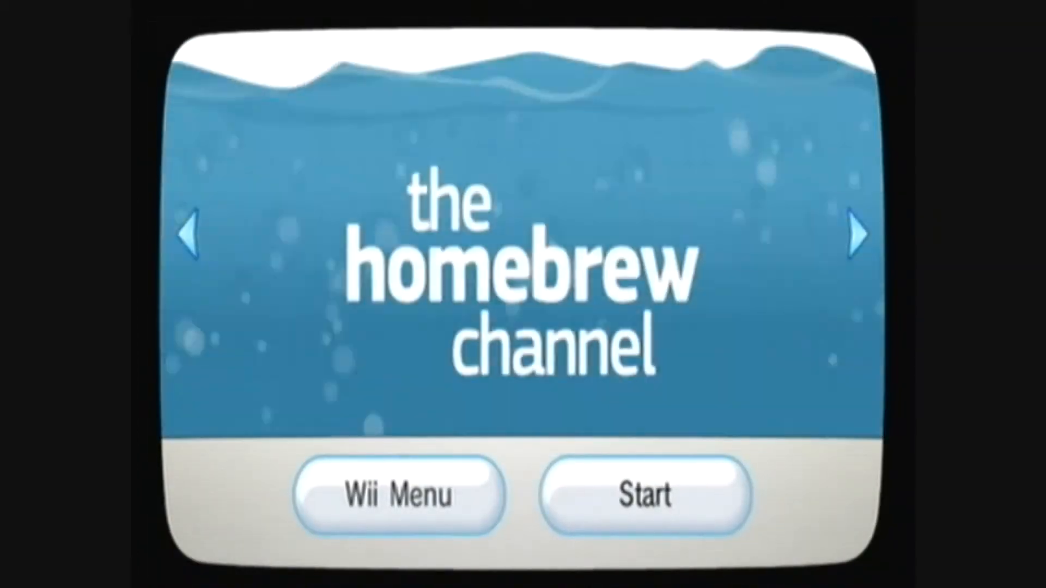
left_click(644, 495)
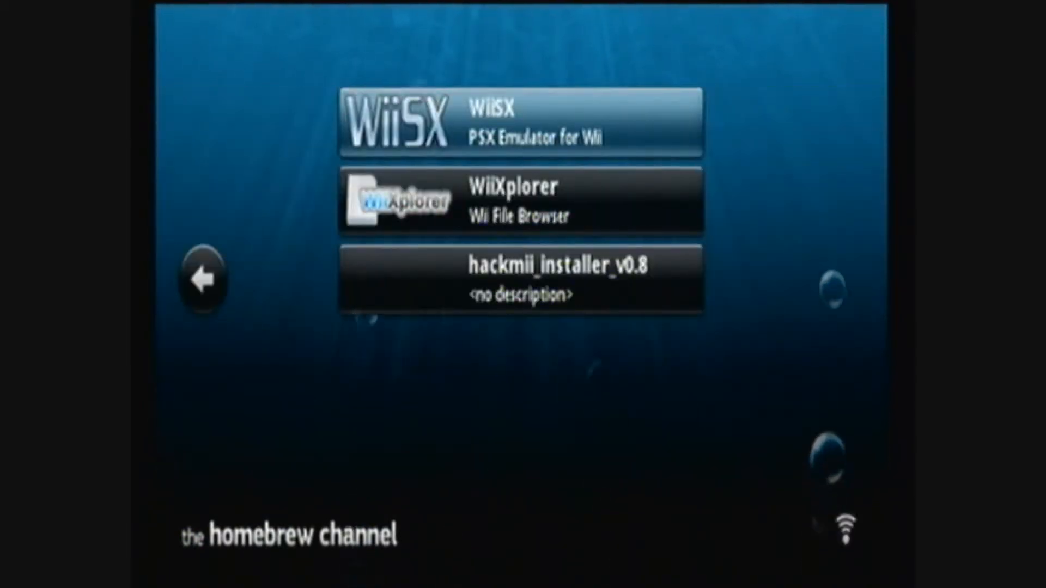
left_click(520, 122)
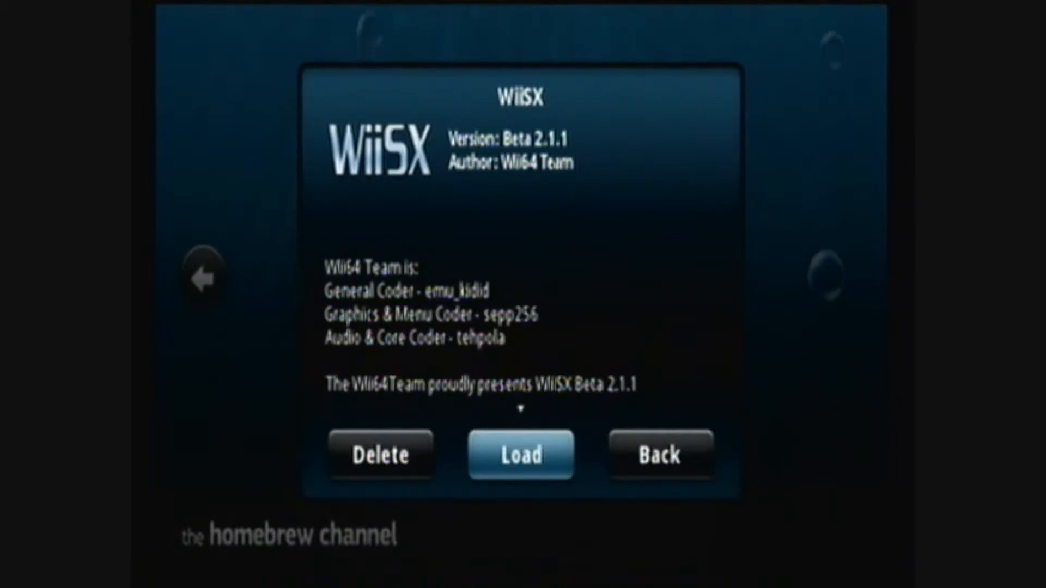
Load WiiSX from its details dialog and bring up the ISO source choices.
left_click(521, 455)
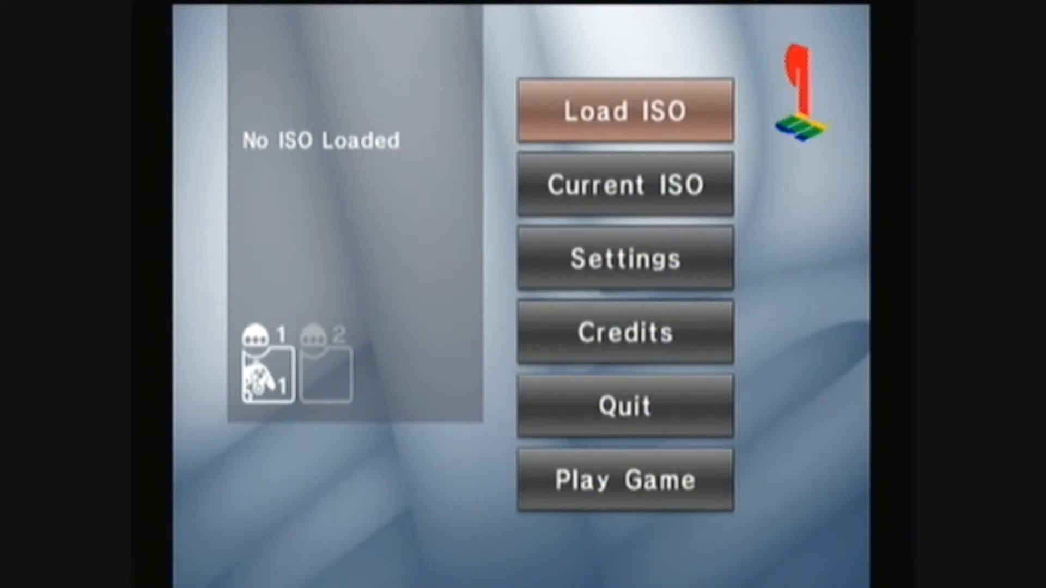
left_click(624, 110)
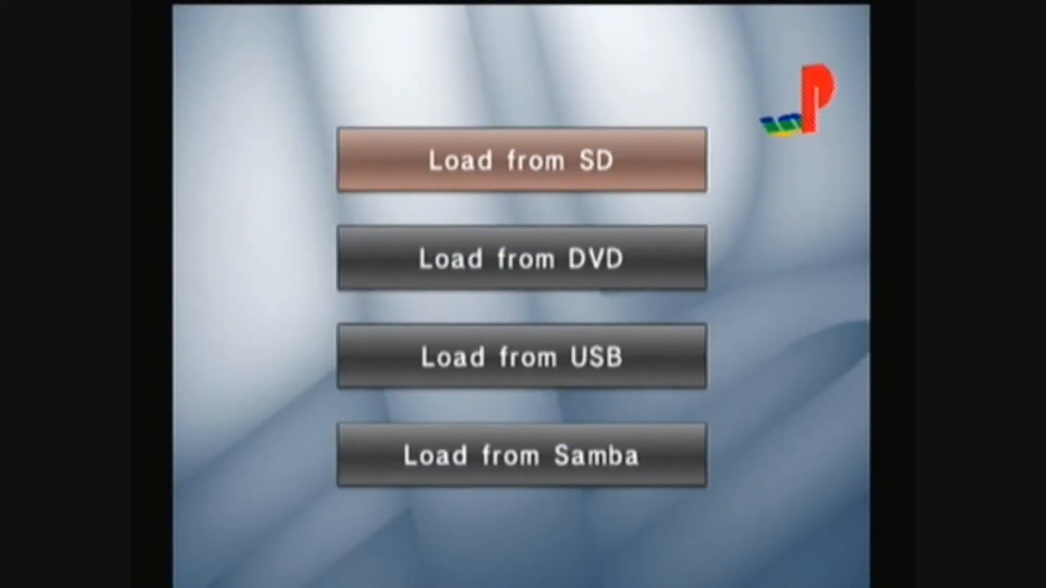
Load game image SLUS_00923 from the SD card file list.
left_click(522, 160)
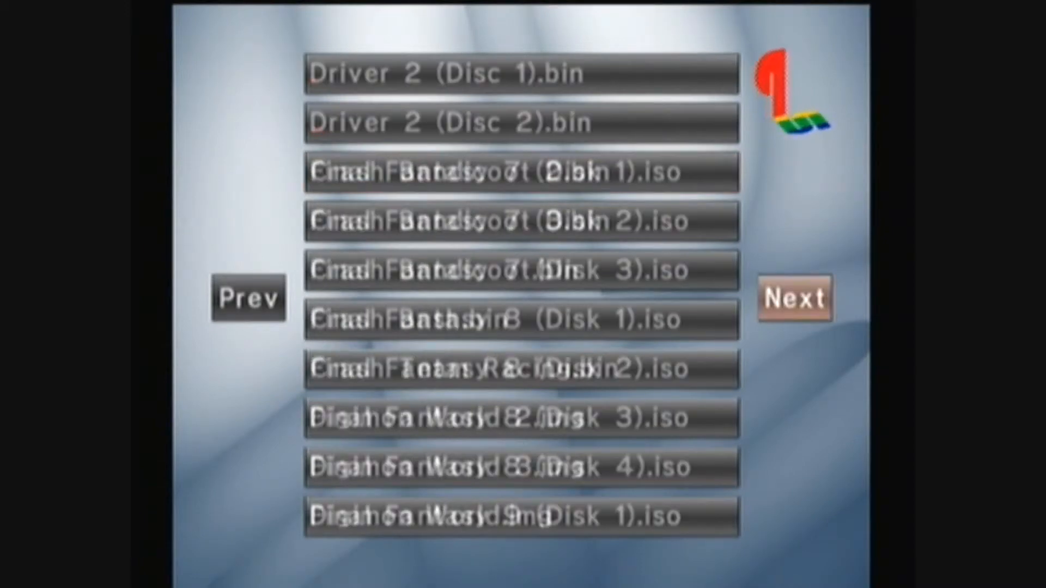
left_click(794, 298)
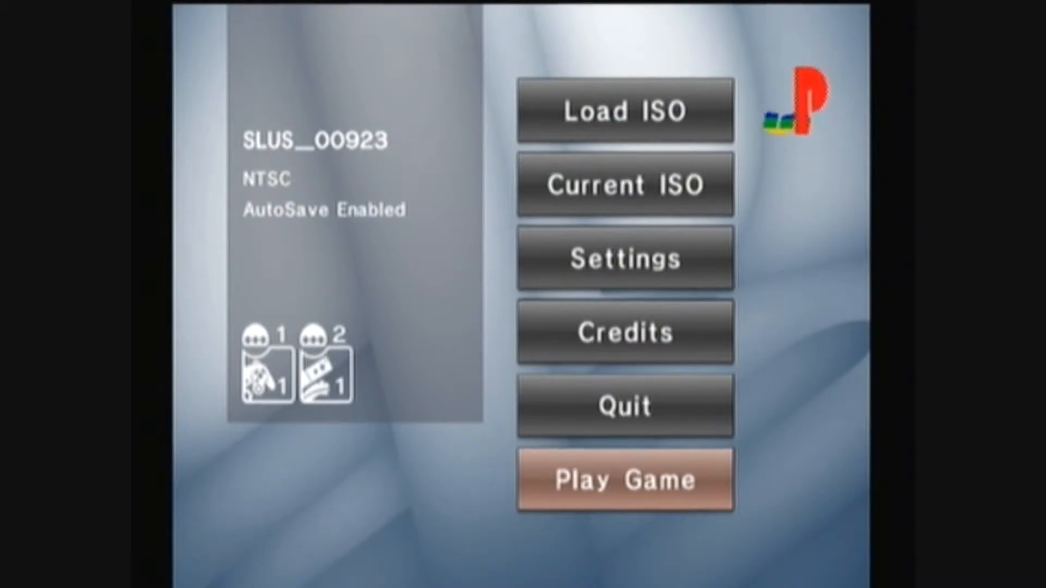
Play SLUS_00923, then decline the exit-to-loader prompt and stay in WiiSX's menu.
left_click(625, 479)
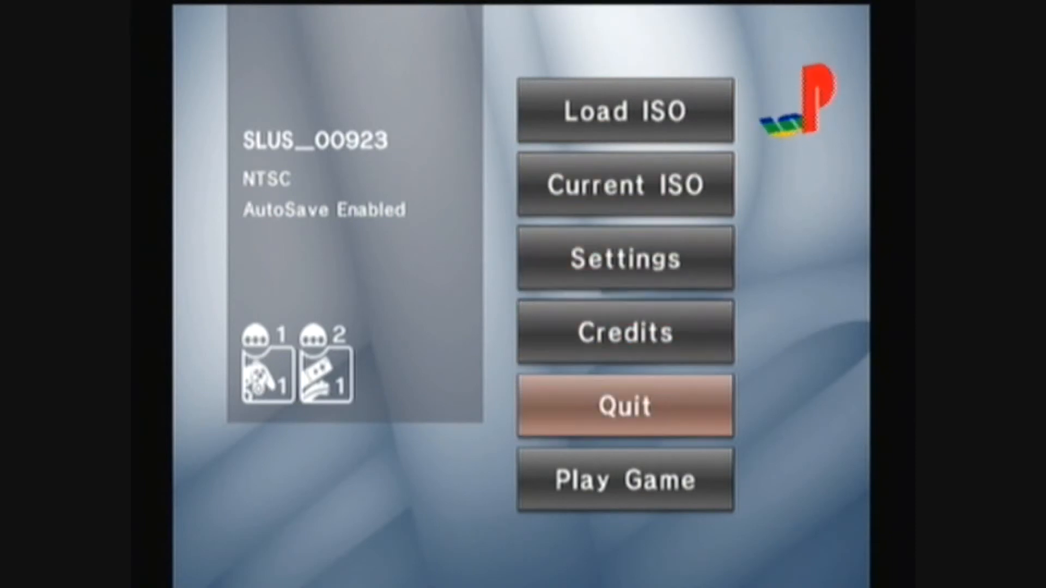
left_click(624, 405)
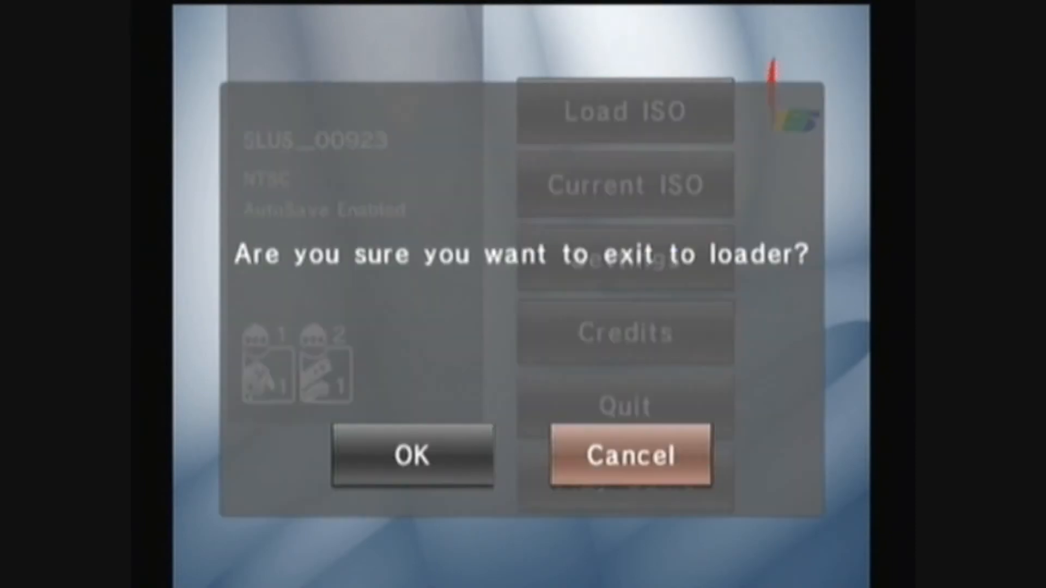
left_click(630, 457)
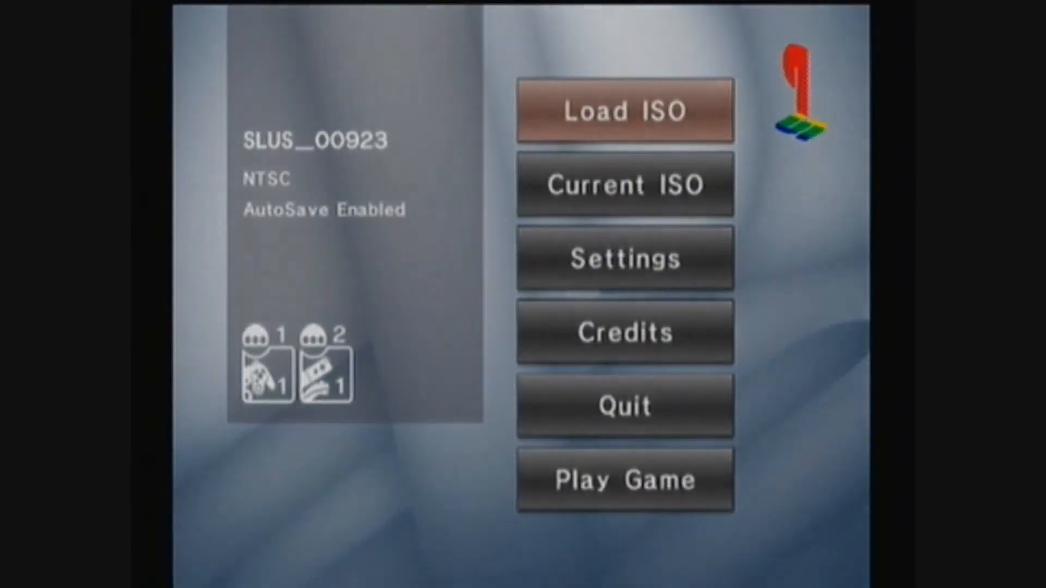